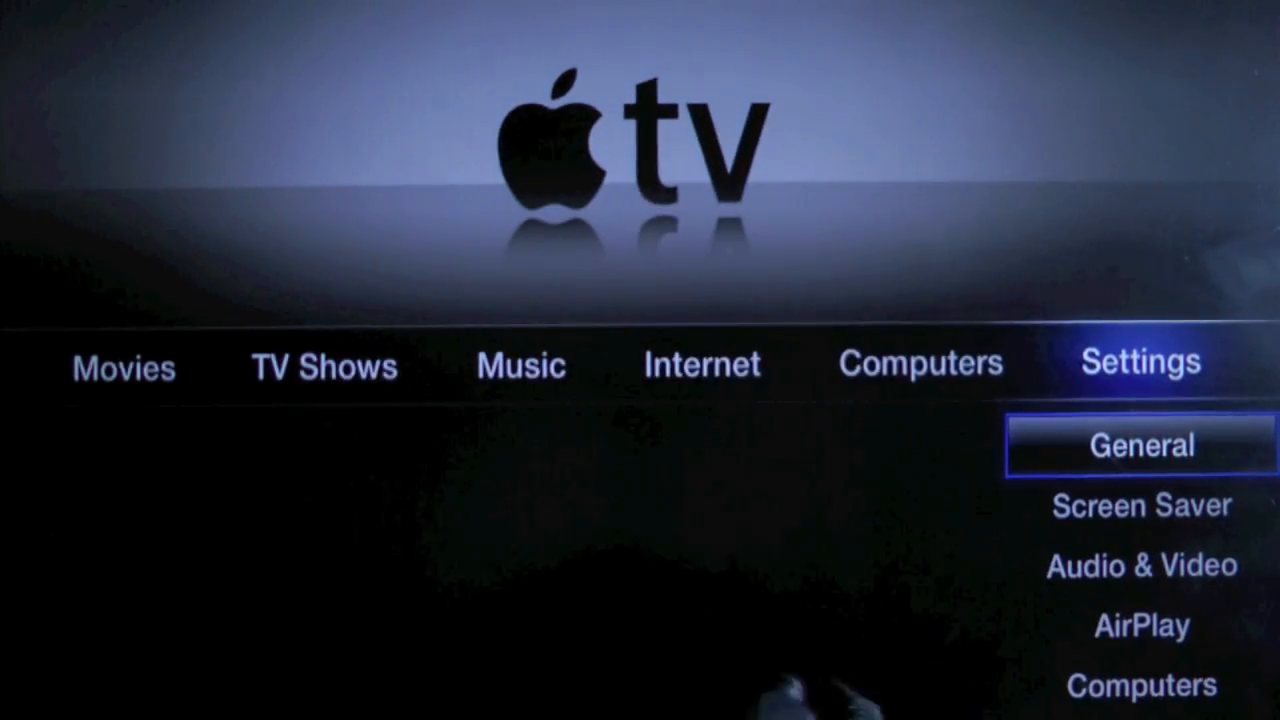
Allow SeasOnPass.exe to run through the User Account Control prompt
left_click(1140, 445)
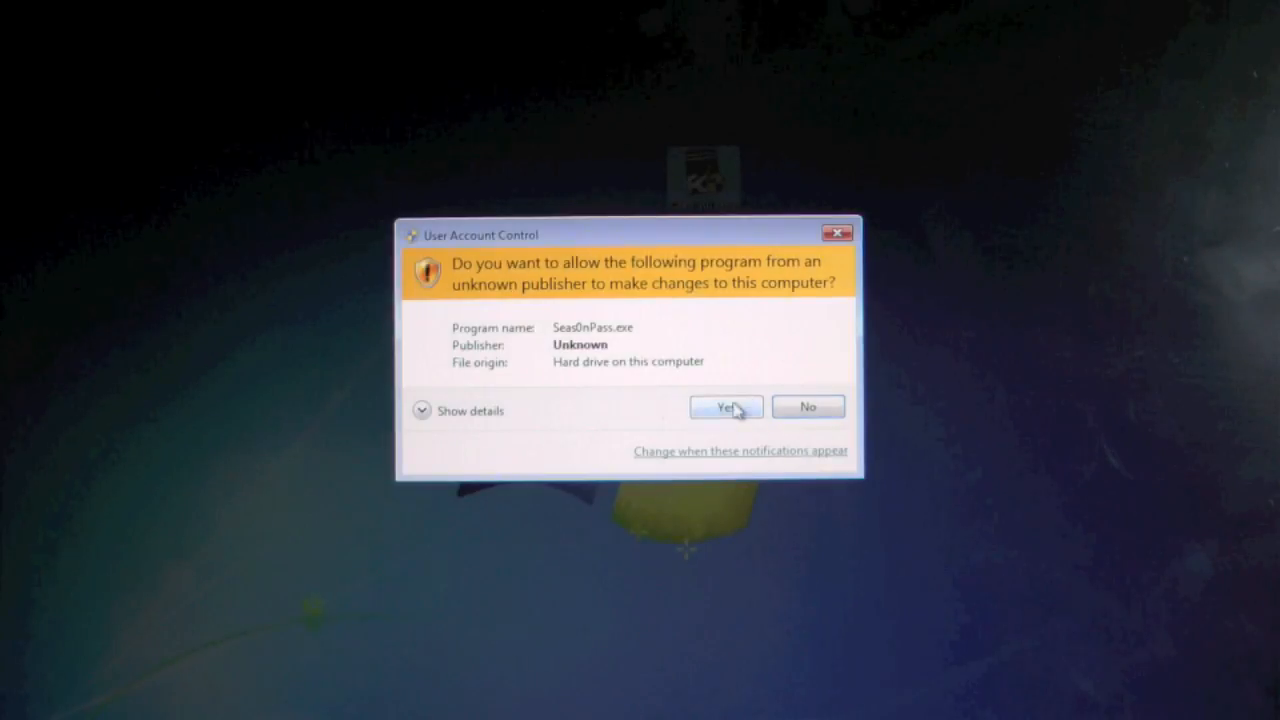
left_click(725, 407)
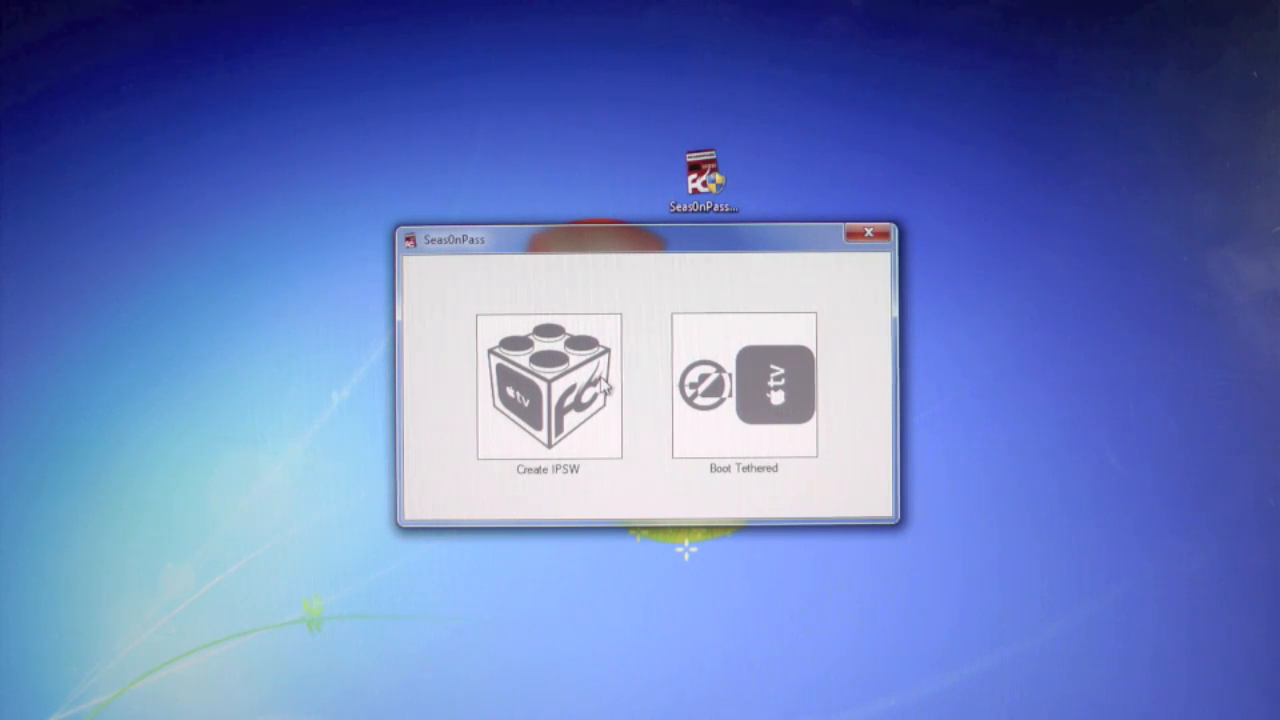
Start building the custom jailbroken Apple TV IPSW firmware with Create IPSW
left_click(547, 398)
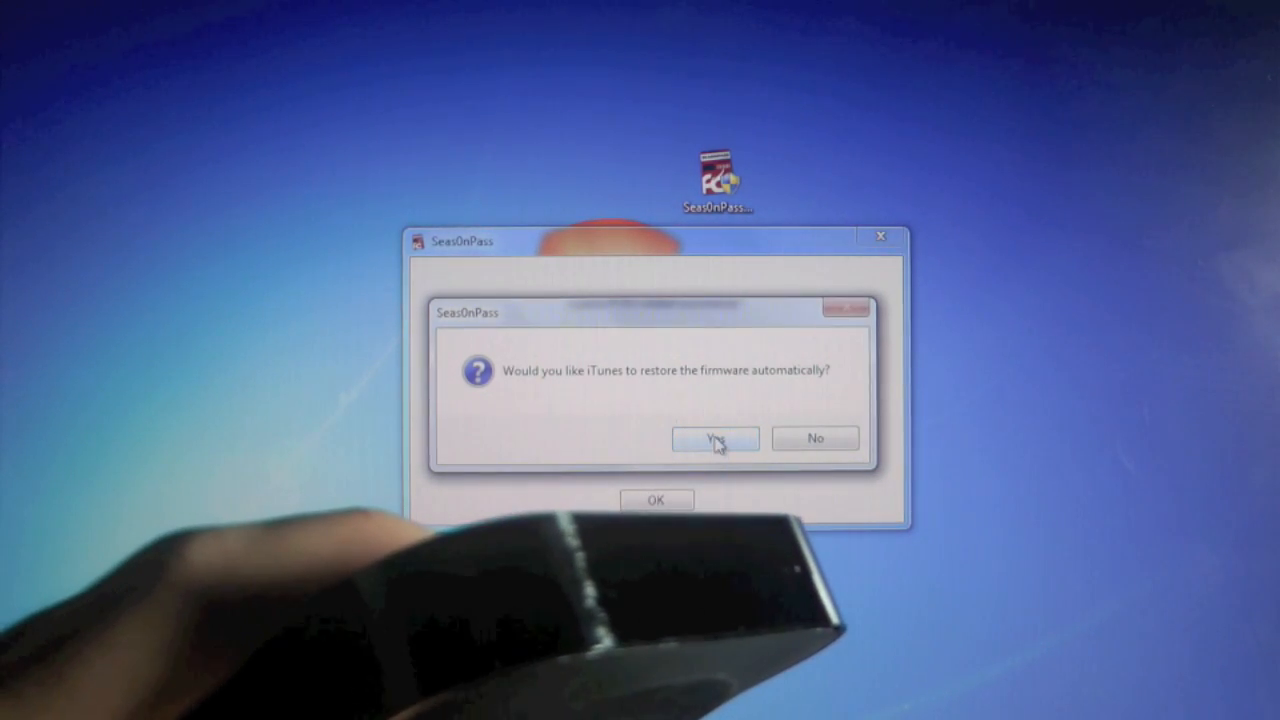
Let iTunes restore the Apple TV from the custom IPSW file
left_click(714, 438)
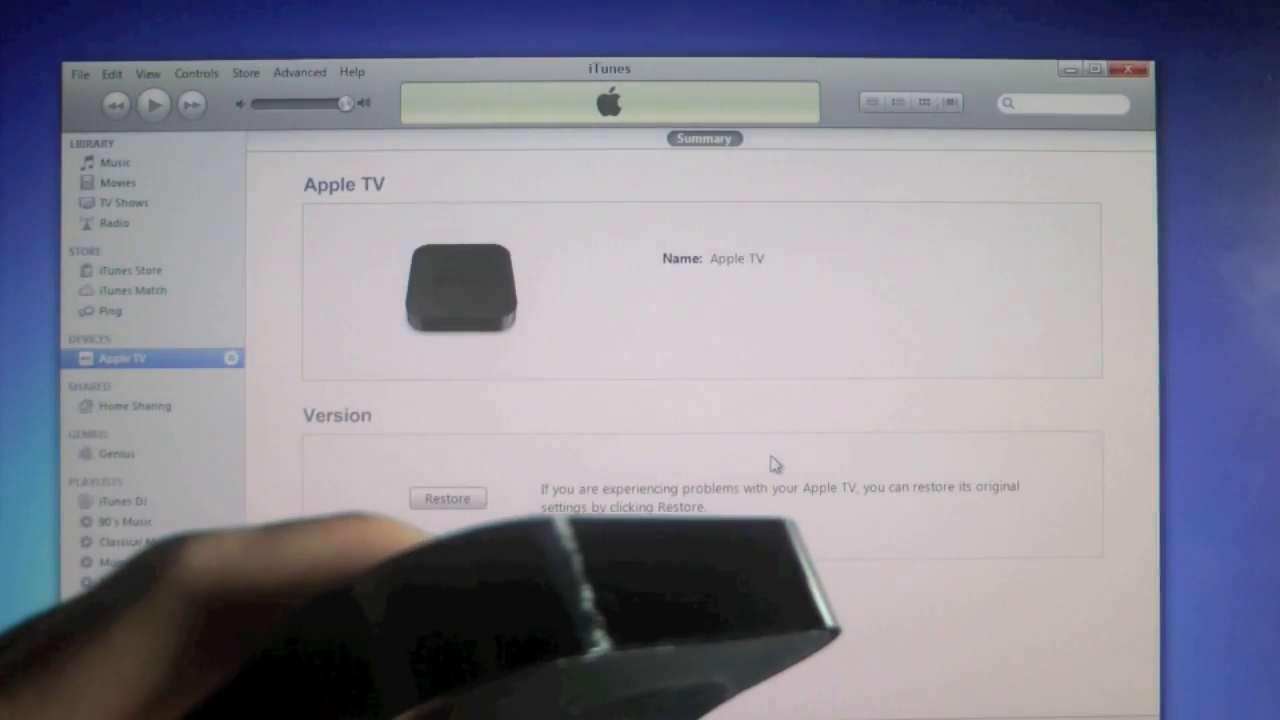
left_click(447, 498)
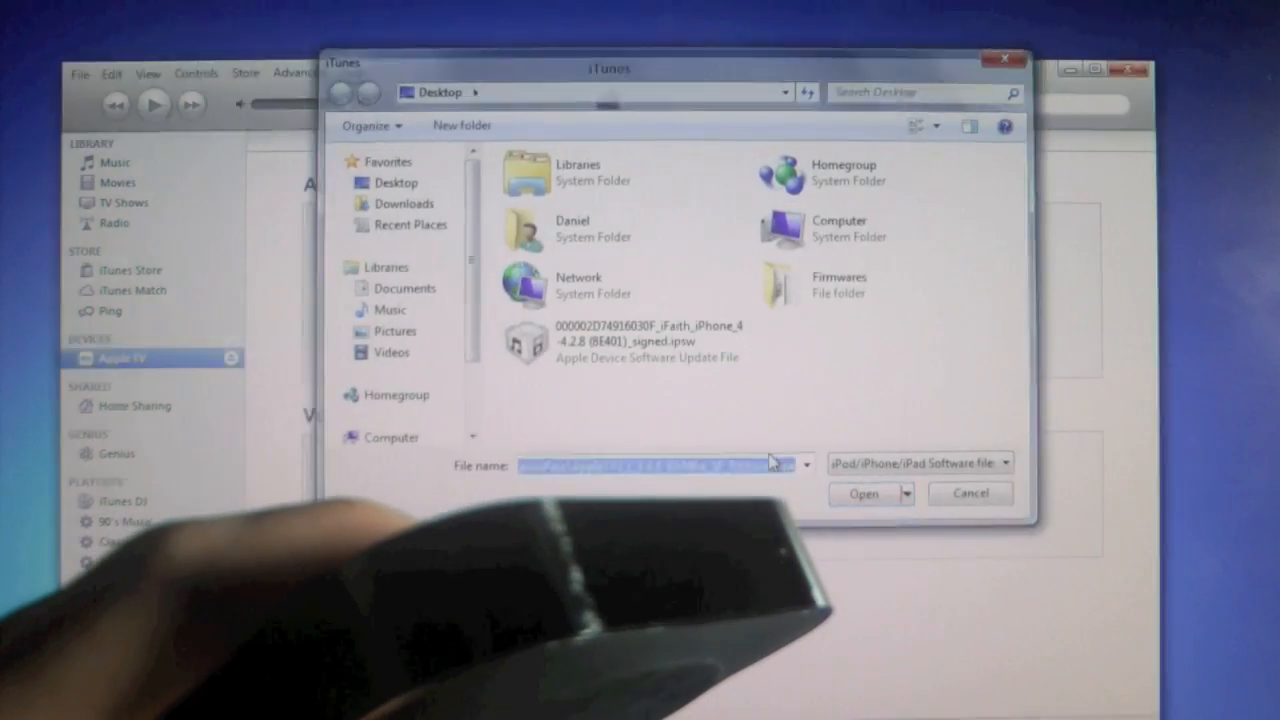
left_click(860, 493)
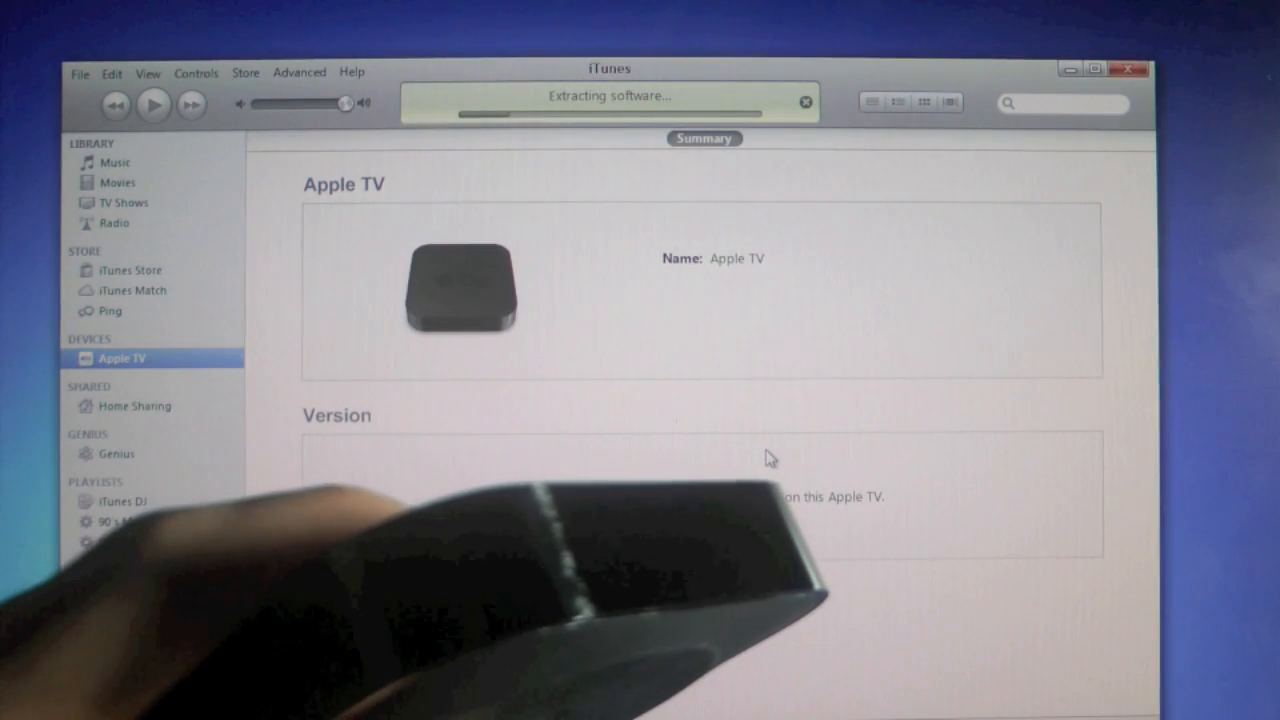